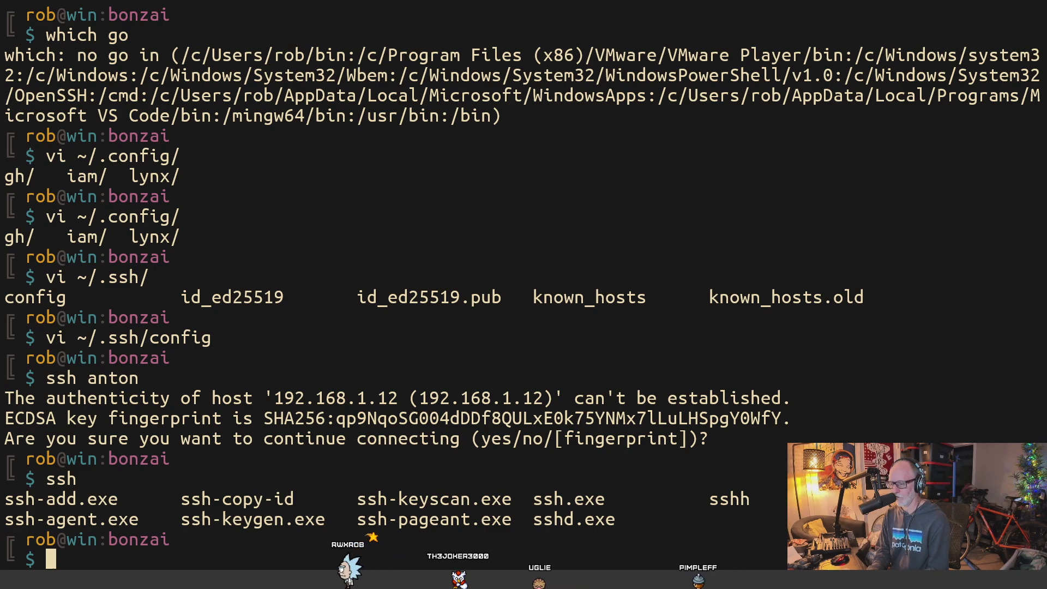
# Attempt ssh anton, stop at the host-authenticity prompt, and begin an ssh-copy-id command.
pyautogui.press('Alt+Tab')
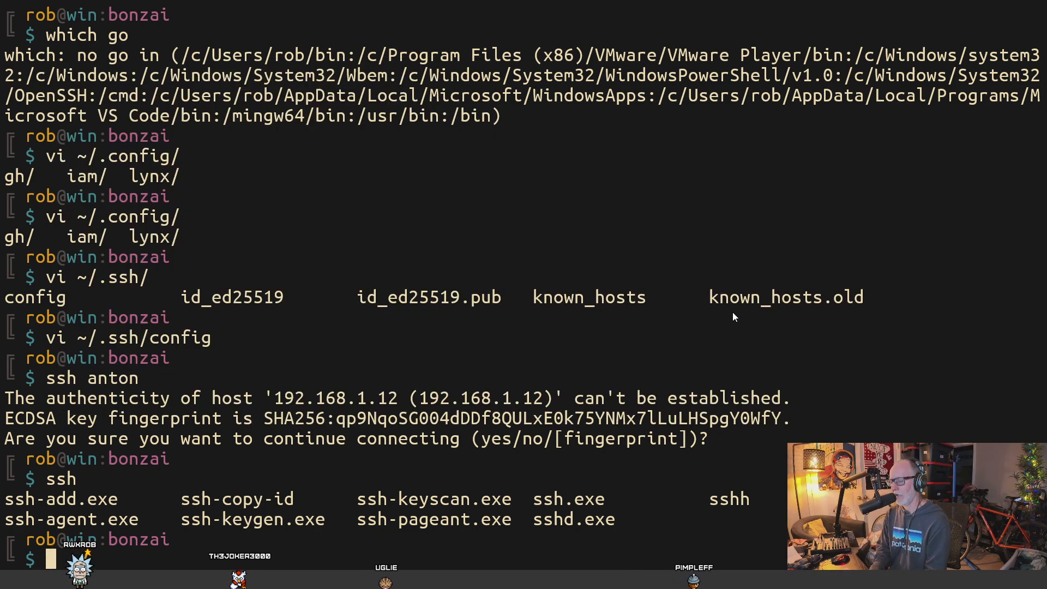
pyautogui.write('vi ~/.ssh/config')
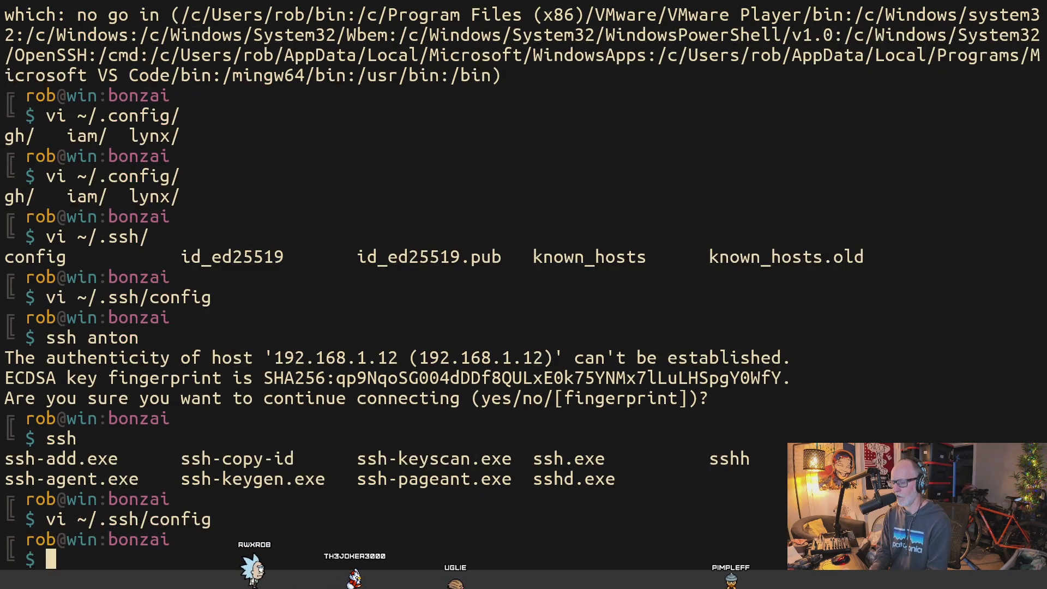
pyautogui.write('s')
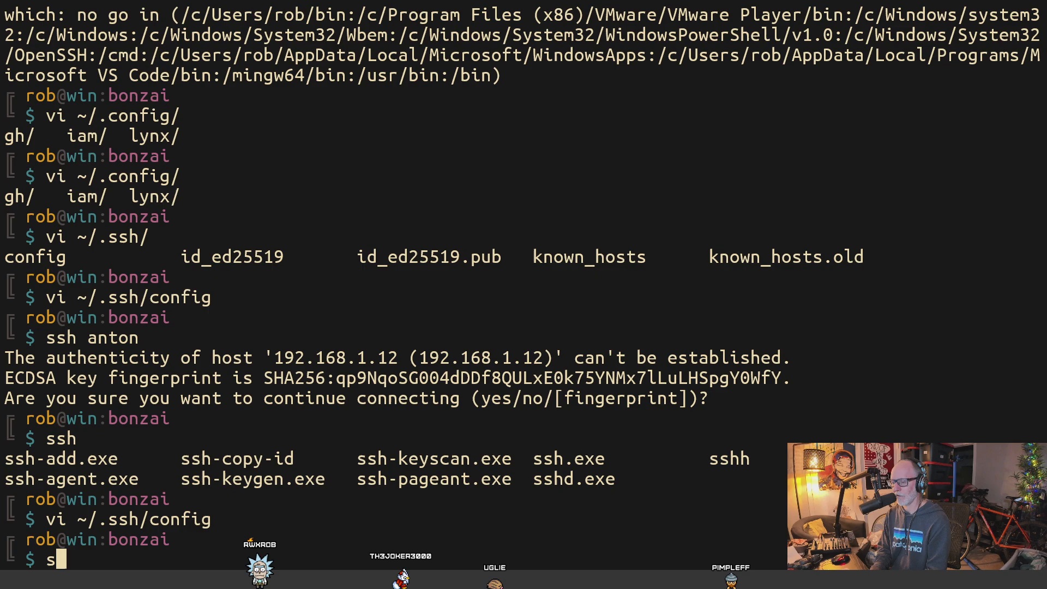
pyautogui.write('sh anton')
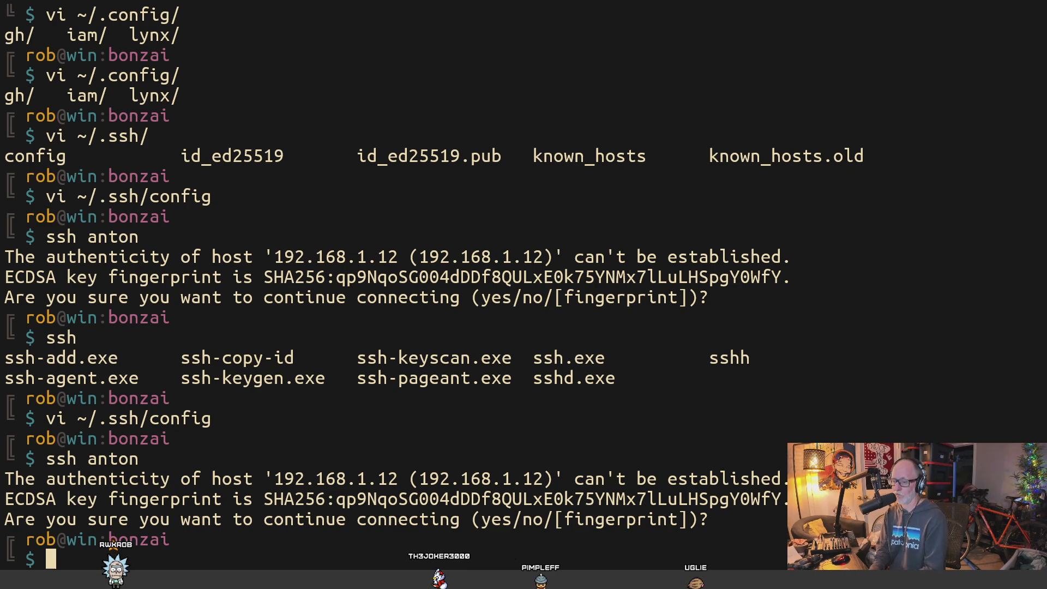
pyautogui.write('ssh-copy-id')
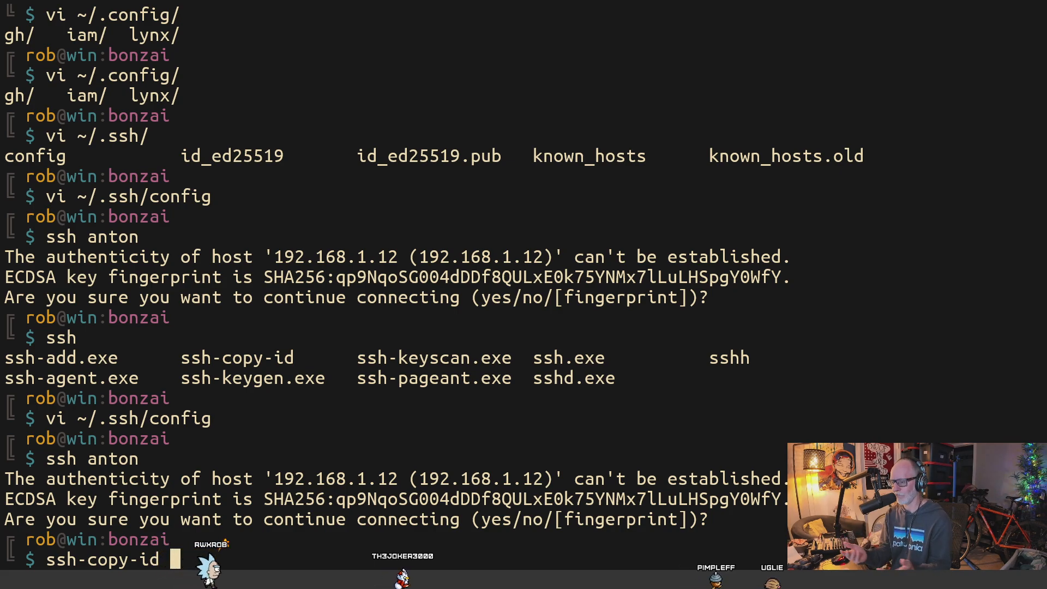
# Run ssh-copy-id anton and accept the fingerprint until the password prompt appears.
pyautogui.write('anton')
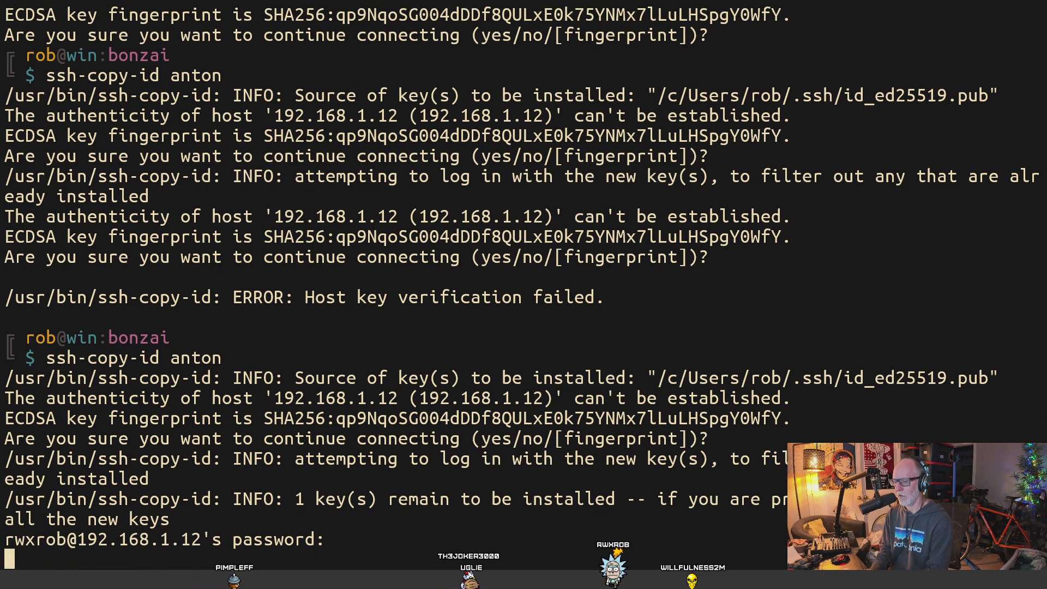
# Submit the VM password to add the key, then show the bonzai repo path and files with pwd and ls.
pyautogui.press('Return')
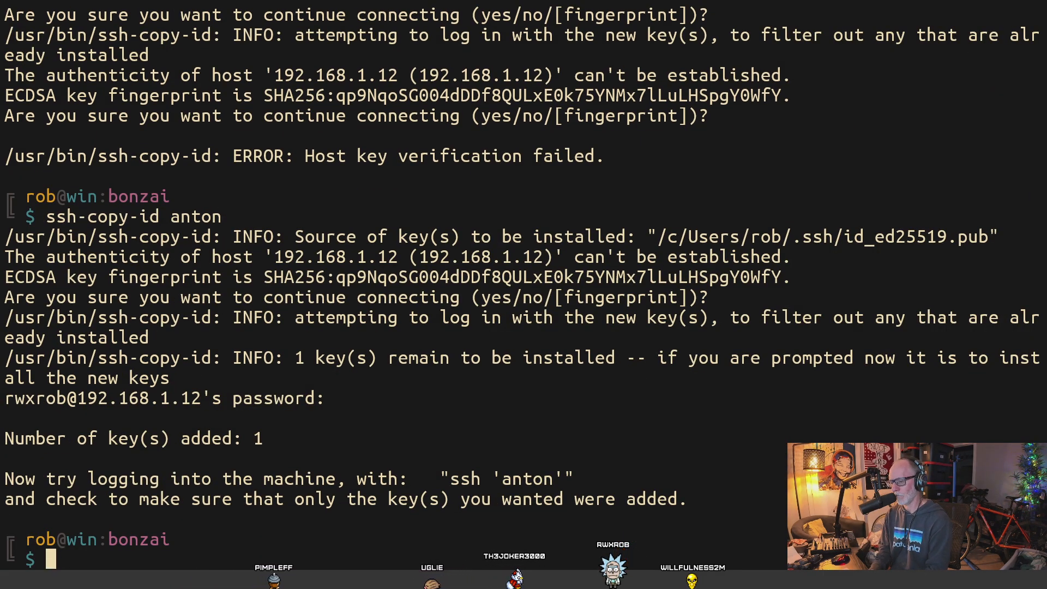
pyautogui.write('pwd')
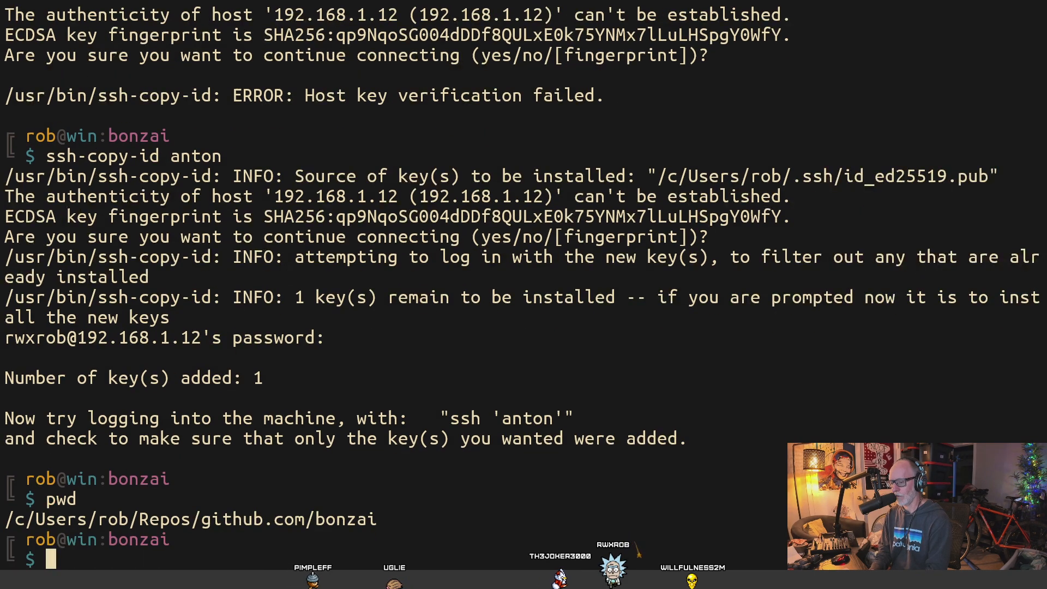
pyautogui.write('ls')
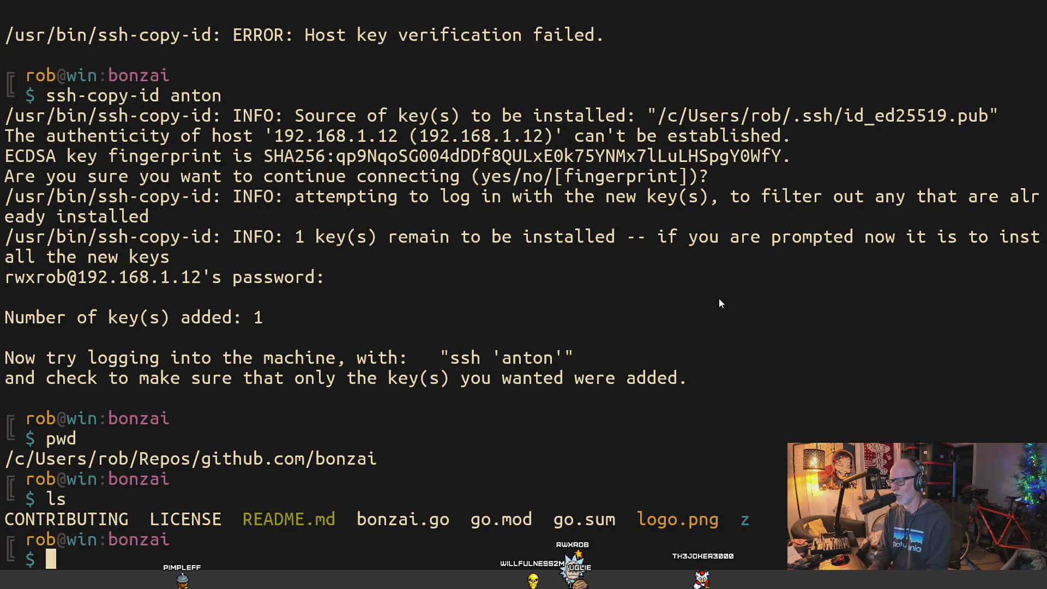
# Check the anton VM console and start leaving for a fresh terminal.
pyautogui.write('exi')
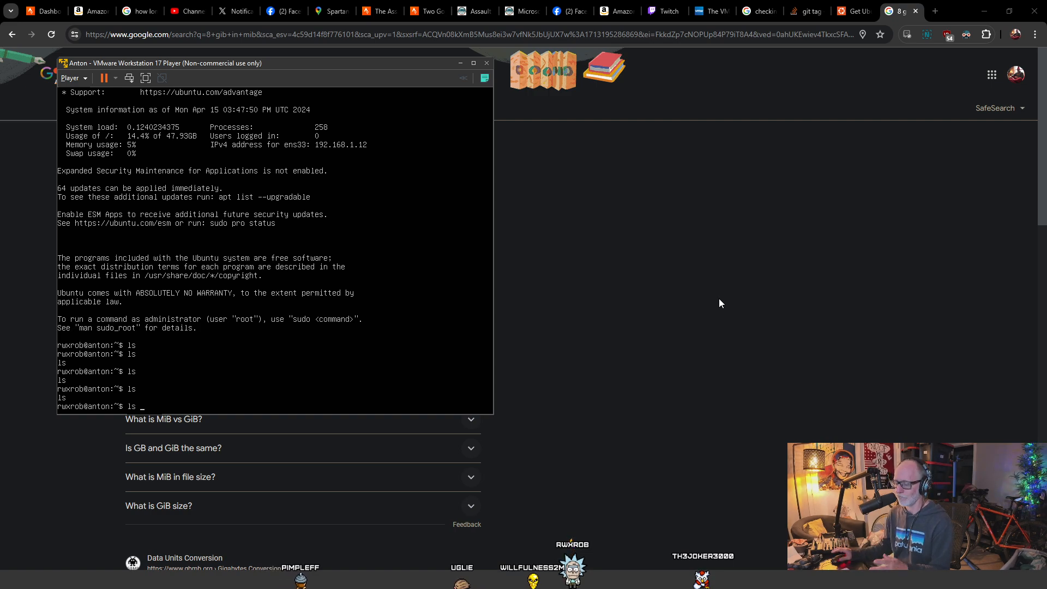
pyautogui.moveTo(359, 482)
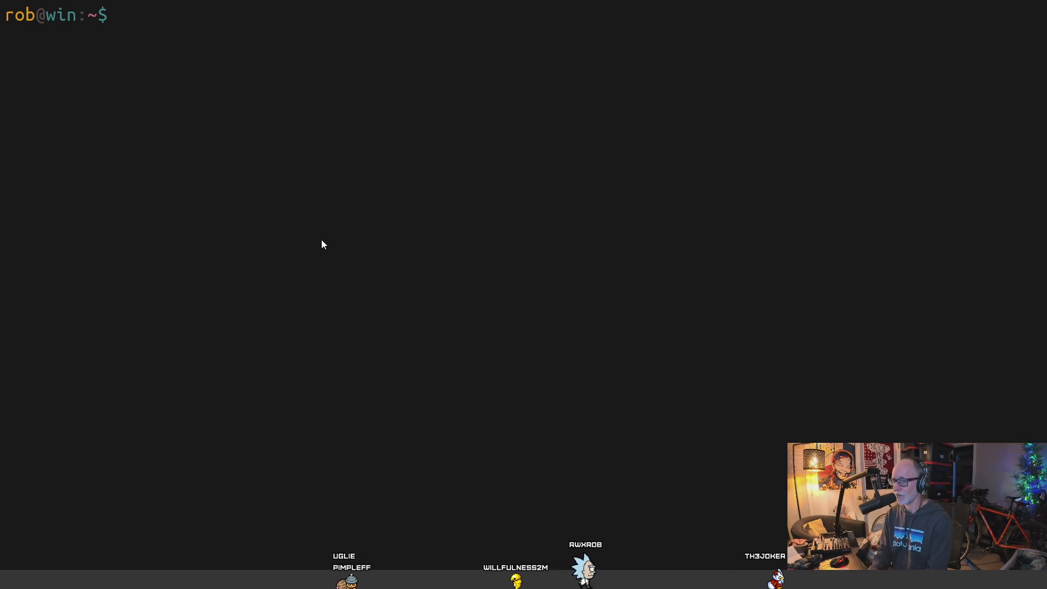
# Log into anton over SSH without a password, then exit to close the connection.
pyautogui.write('ssh anton')
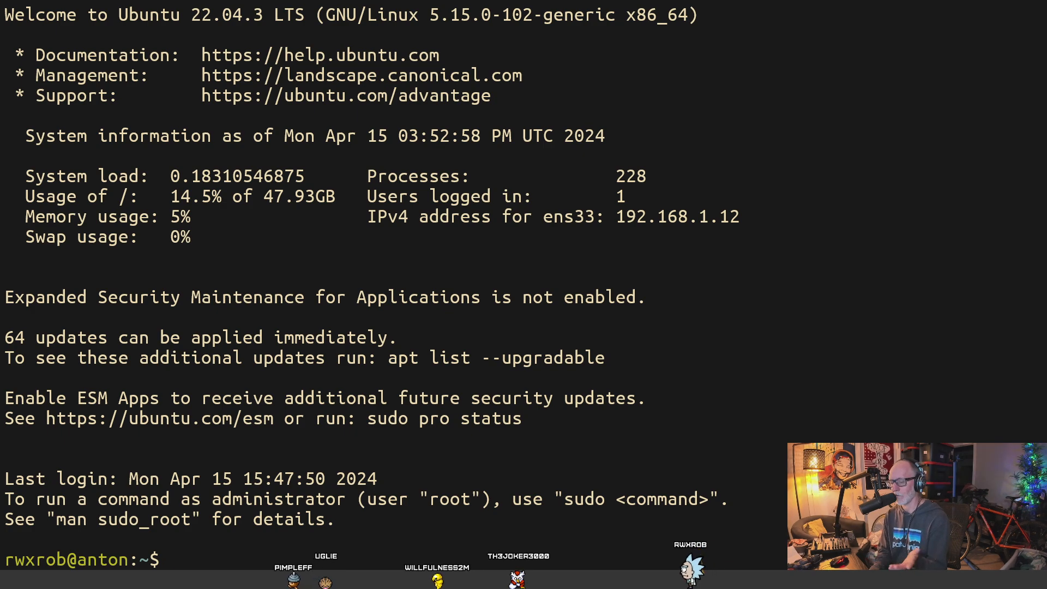
pyautogui.write('j')
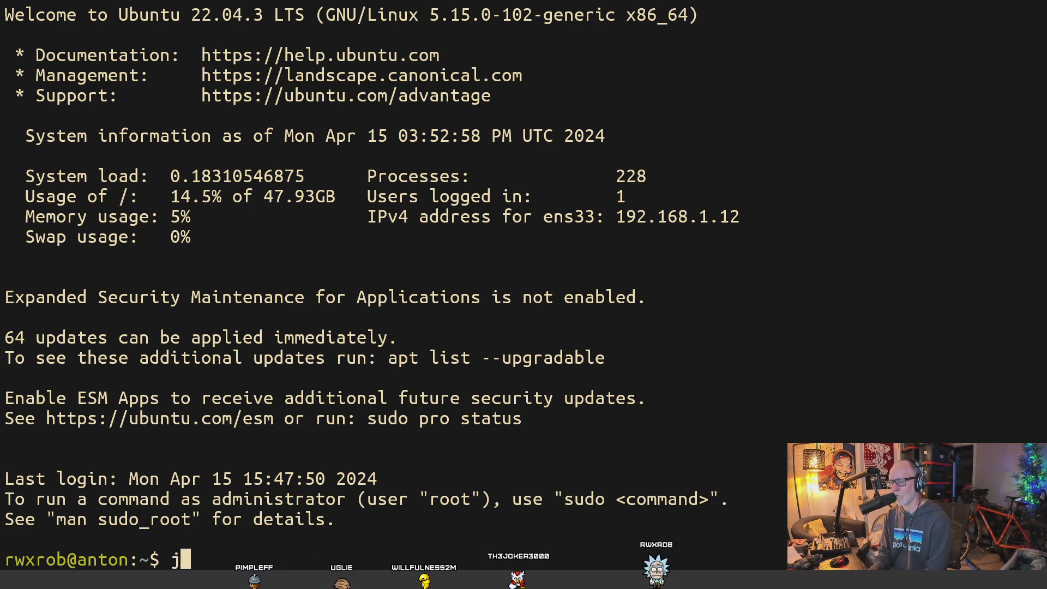
pyautogui.write('exit')
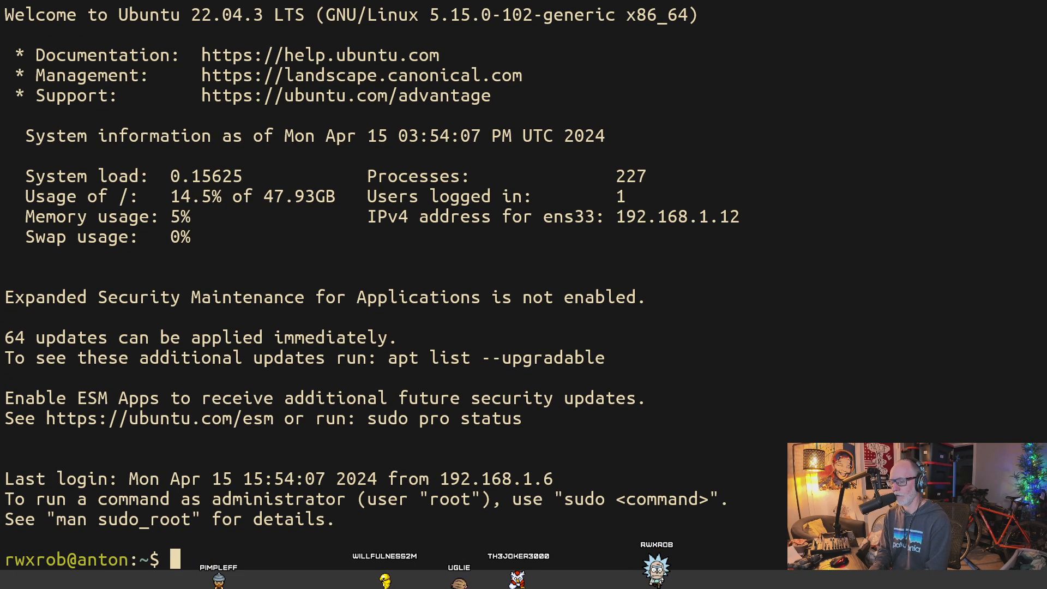
pyautogui.write('e')
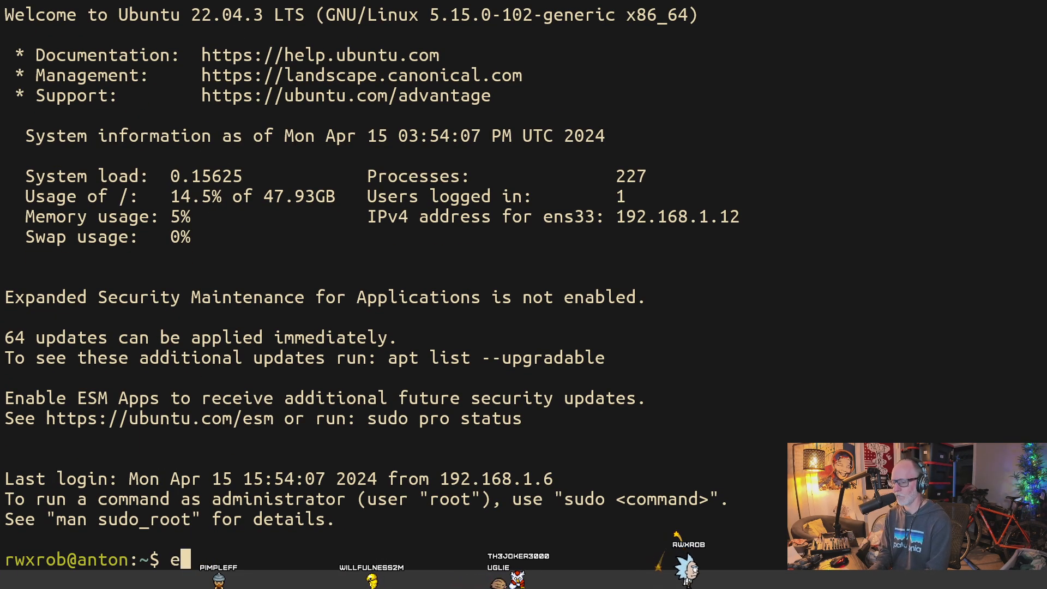
pyautogui.write('xit')
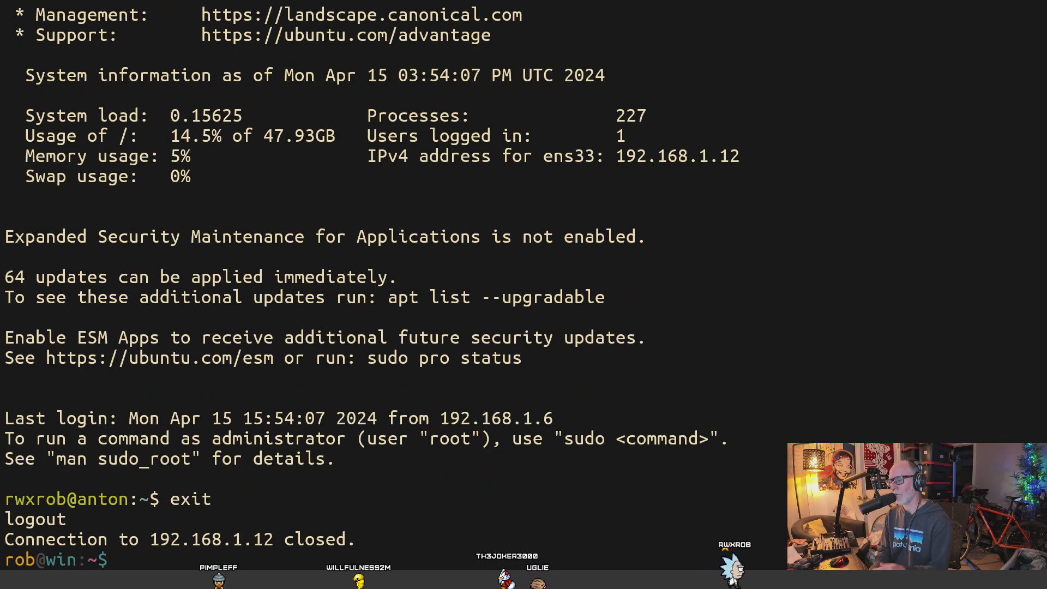